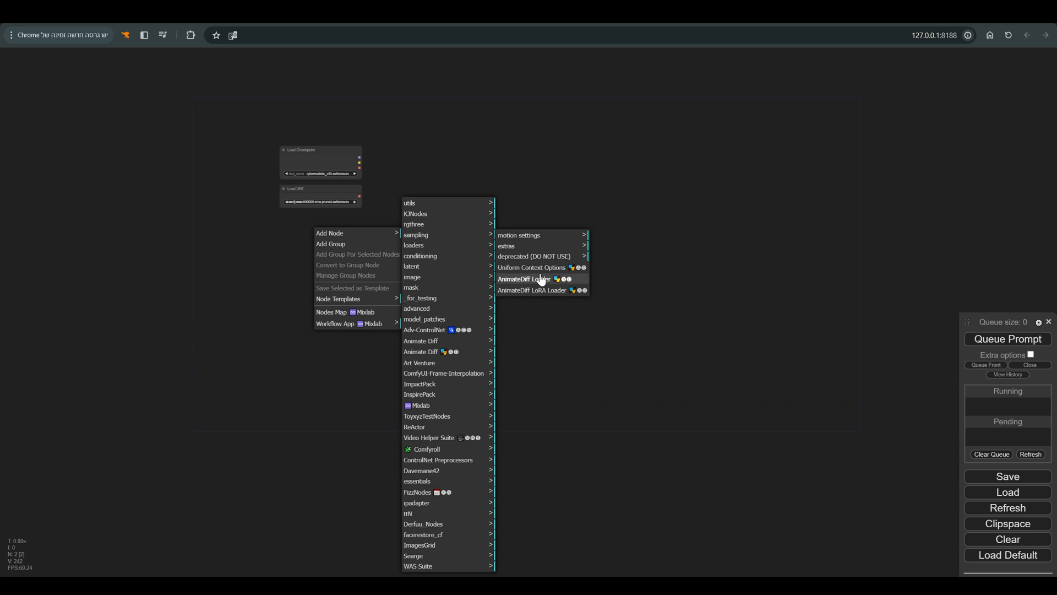
- Add the AnimateDiff loader plus green positive and red negative prompt nodes with typed prompts
{"action": "left_click", "coordinate": [532, 279]}
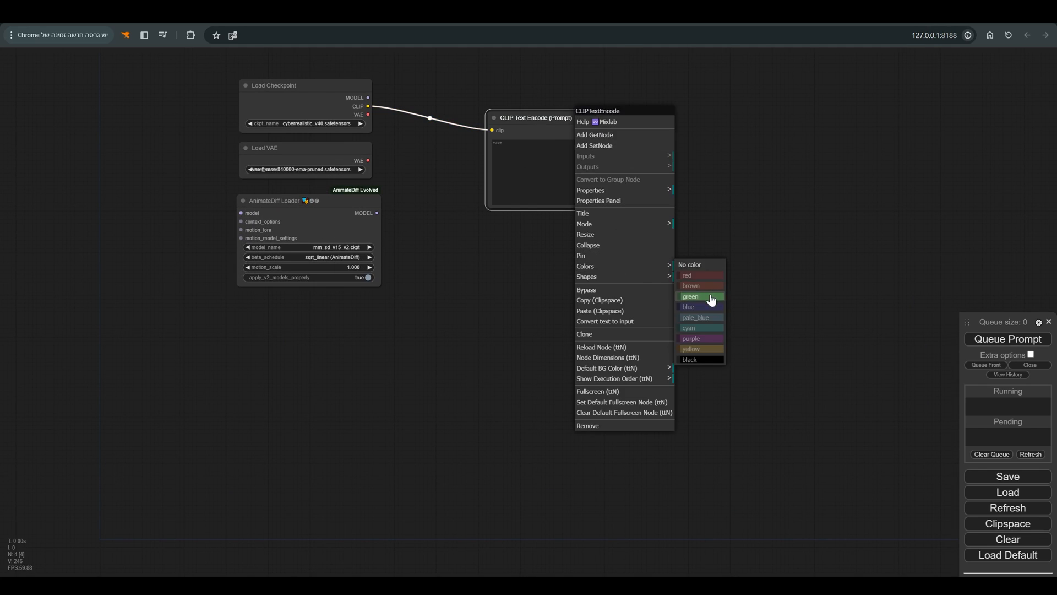
{"action": "left_click", "coordinate": [690, 296]}
{"action": "type", "text": "n"}
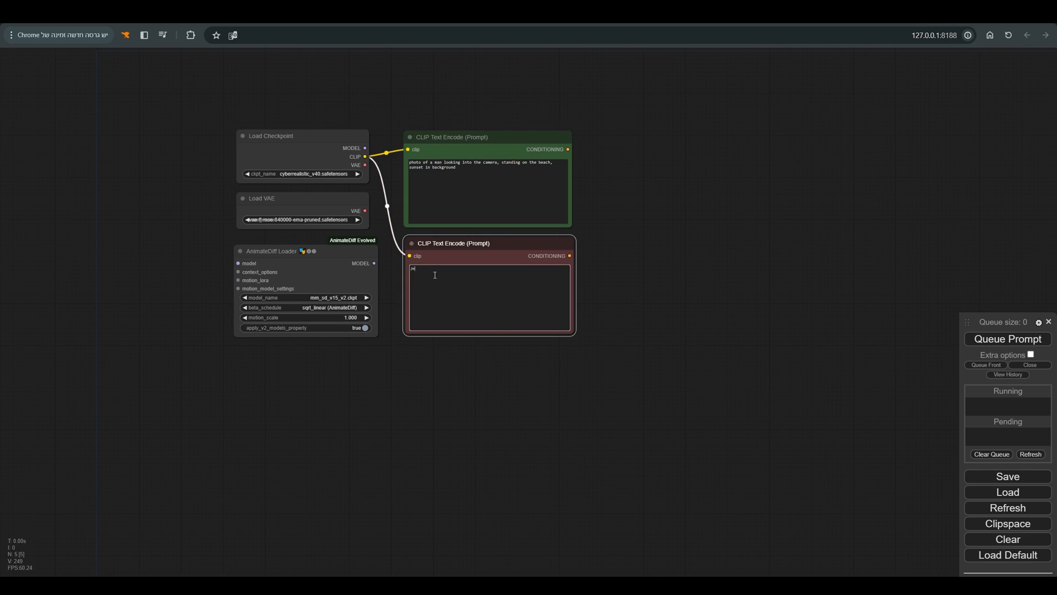
{"action": "type", "text": "text, ugly, horror"}
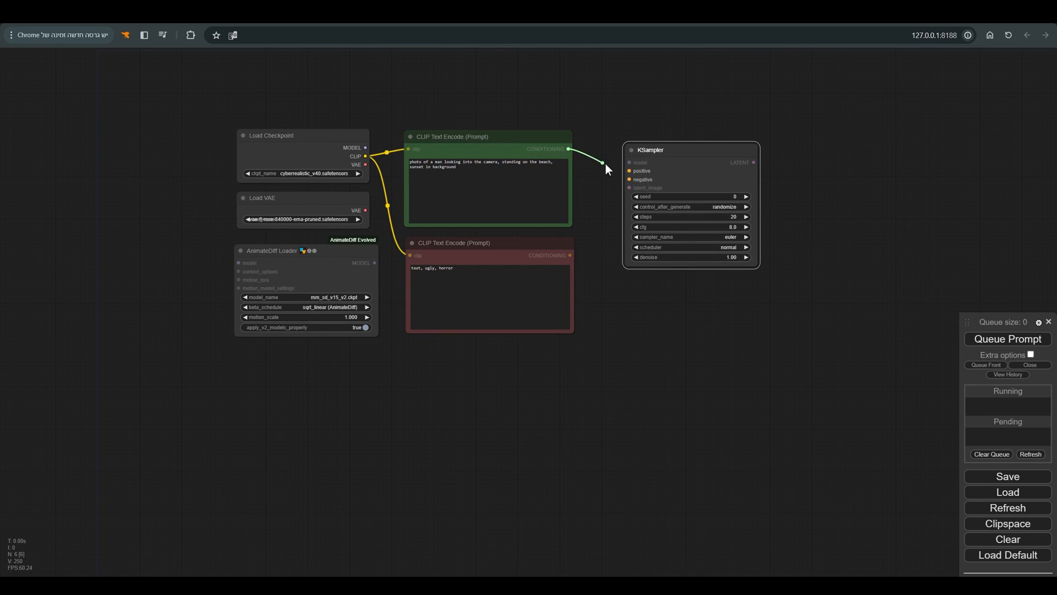
- Wire conditioning and AnimateDiff model into KSampler, add a 768-high latent, and set the seed
{"action": "left_click_drag", "start_coordinate": [570, 255], "coordinate": [629, 180]}
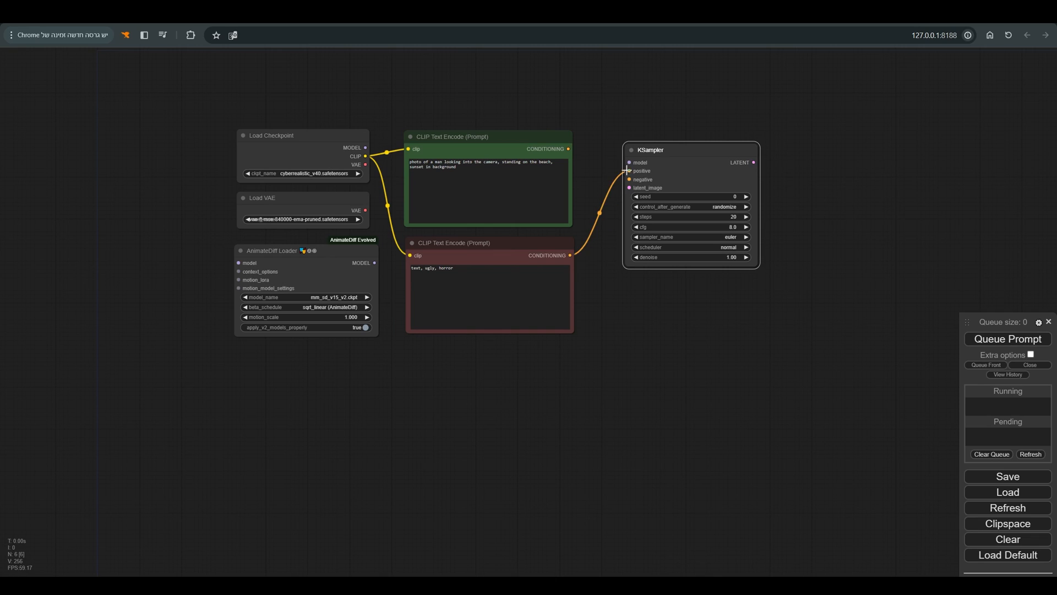
{"action": "left_click_drag", "start_coordinate": [650, 150], "coordinate": [619, 164]}
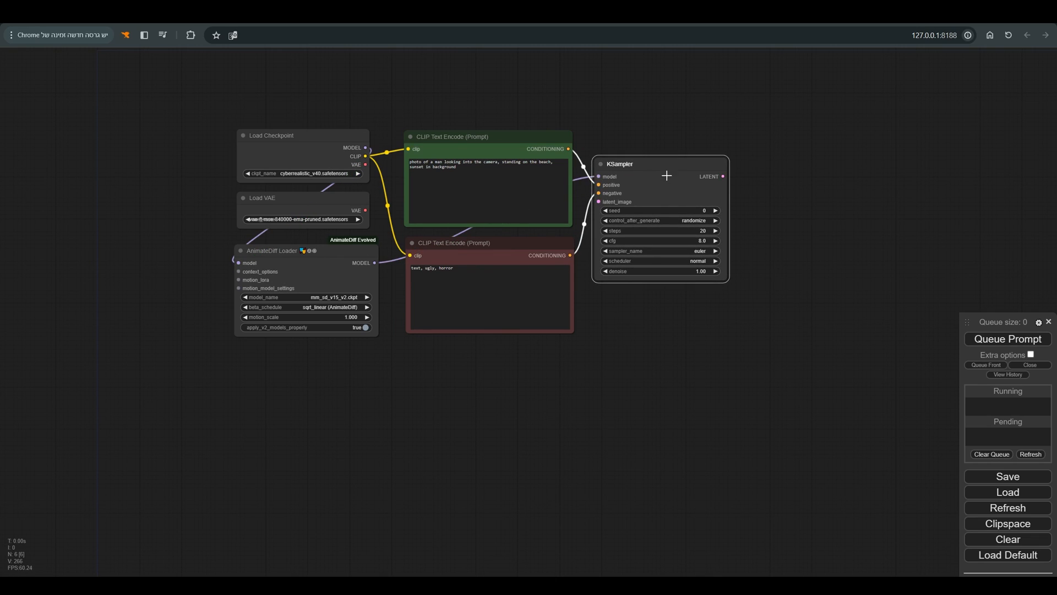
{"action": "double_click", "coordinate": [668, 176]}
{"action": "type", "text": "768"}
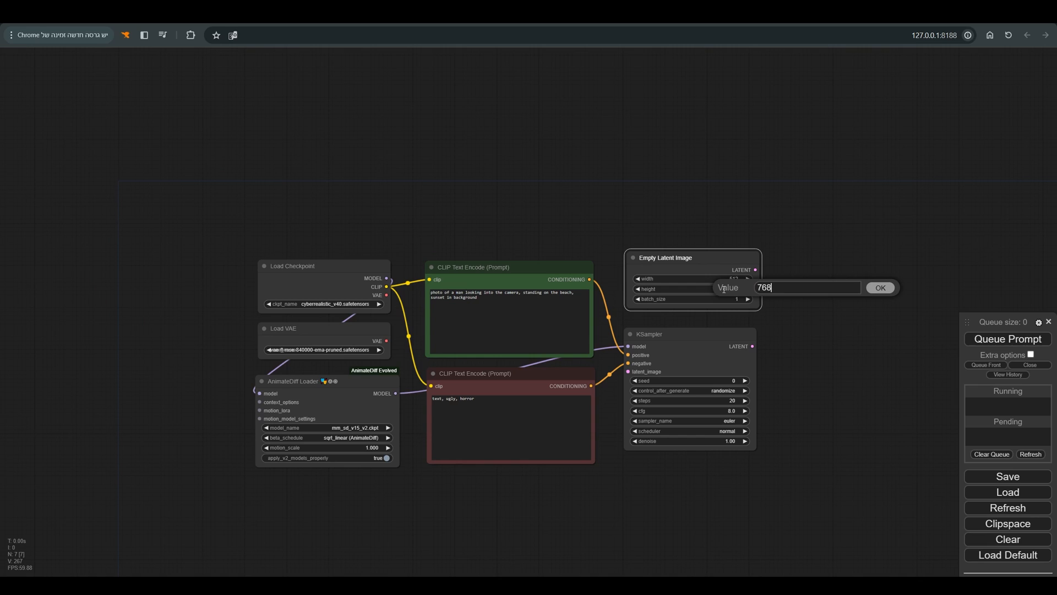
{"action": "left_click", "coordinate": [880, 287]}
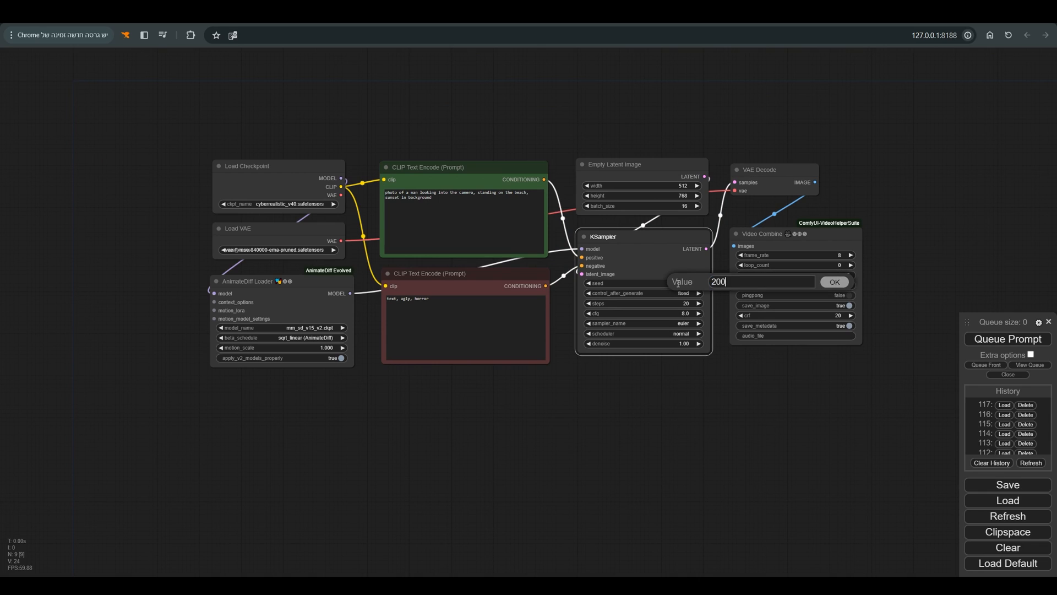
{"action": "left_click", "coordinate": [610, 324]}
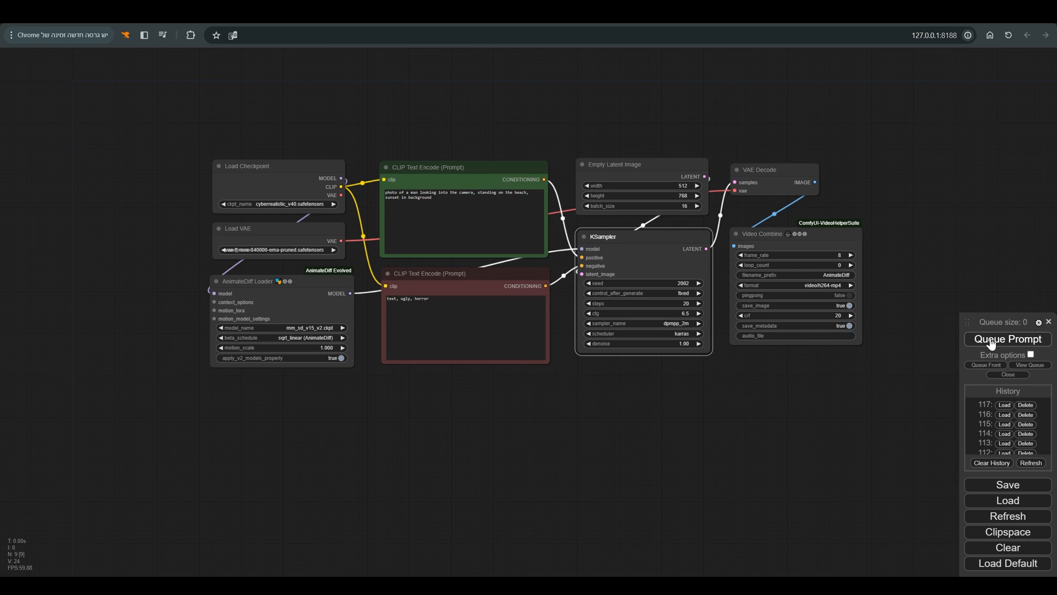
- Queue the workflow to render the shirtless sunset beach clip, then search for Apply IPAdapter
{"action": "left_click", "coordinate": [1007, 338]}
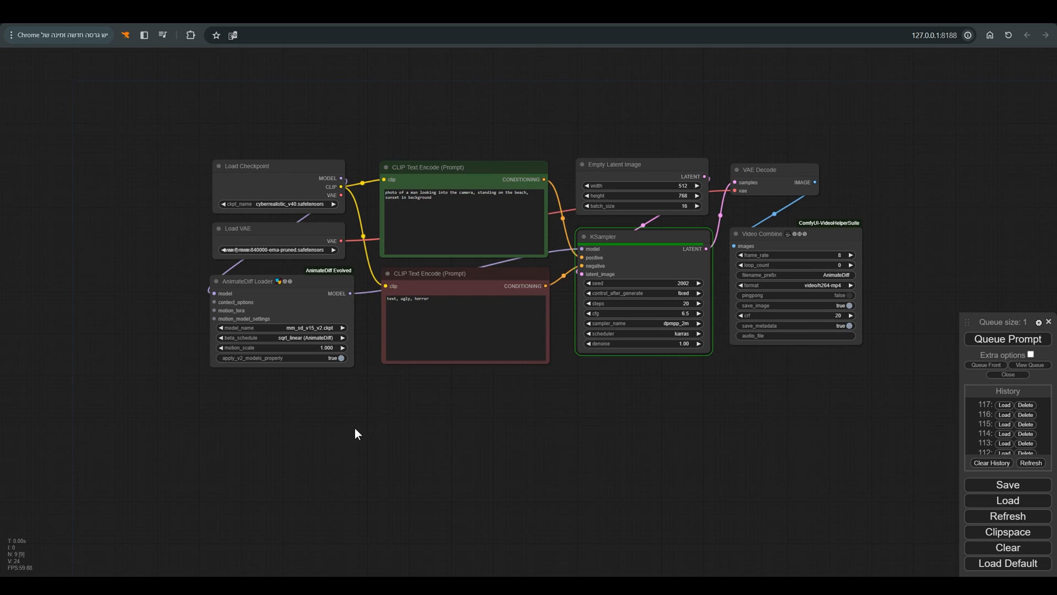
{"action": "left_click", "coordinate": [760, 169]}
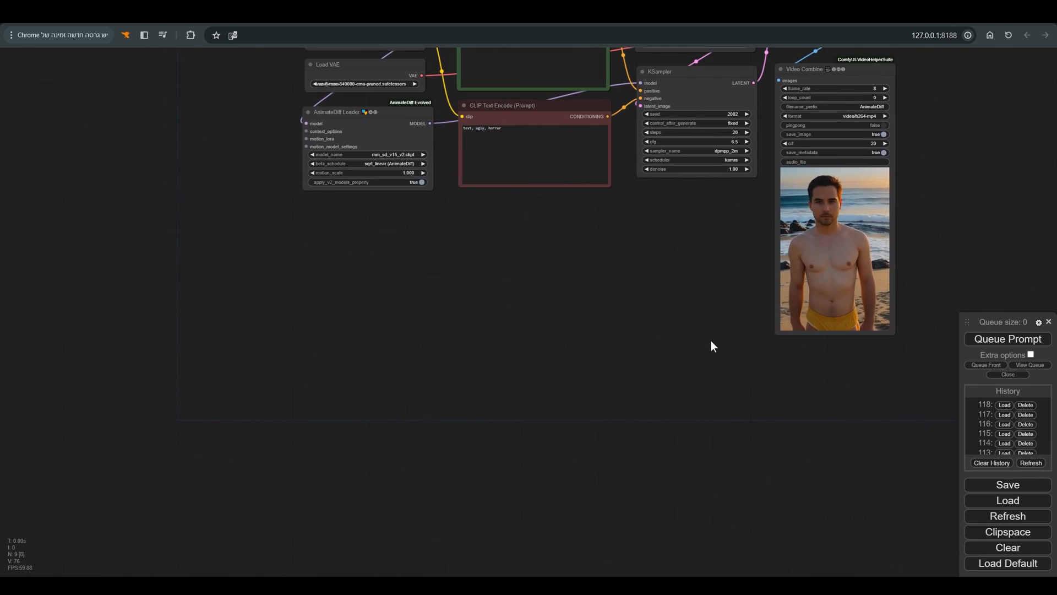
{"action": "type", "text": "ipadap"}
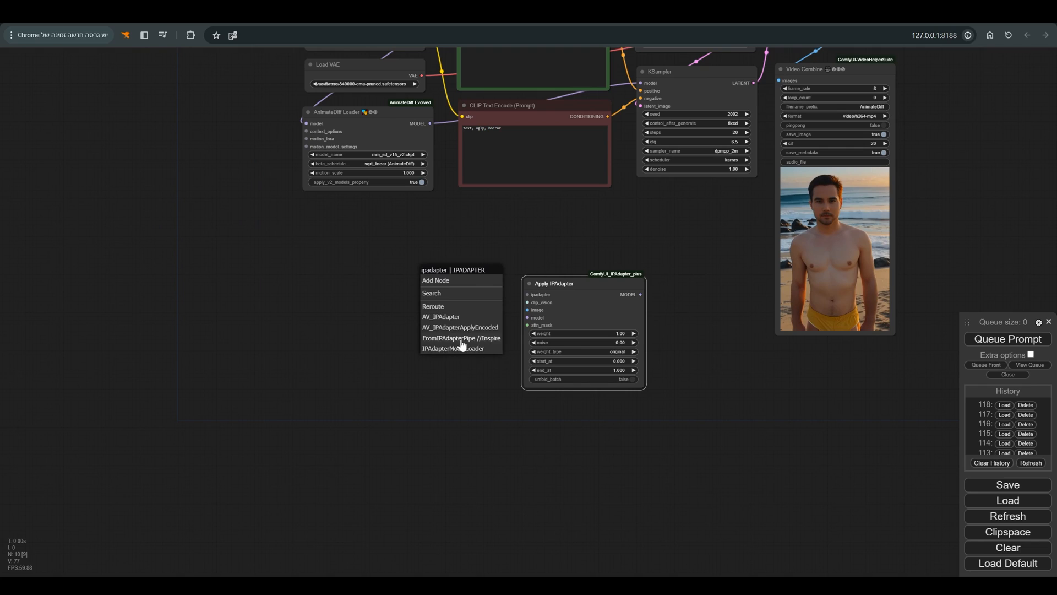
- Add plus-face SD1.5 IPAdapter and CLIP Vision loaders, group them, and feed in the AnimateDiff model
{"action": "left_click", "coordinate": [452, 348]}
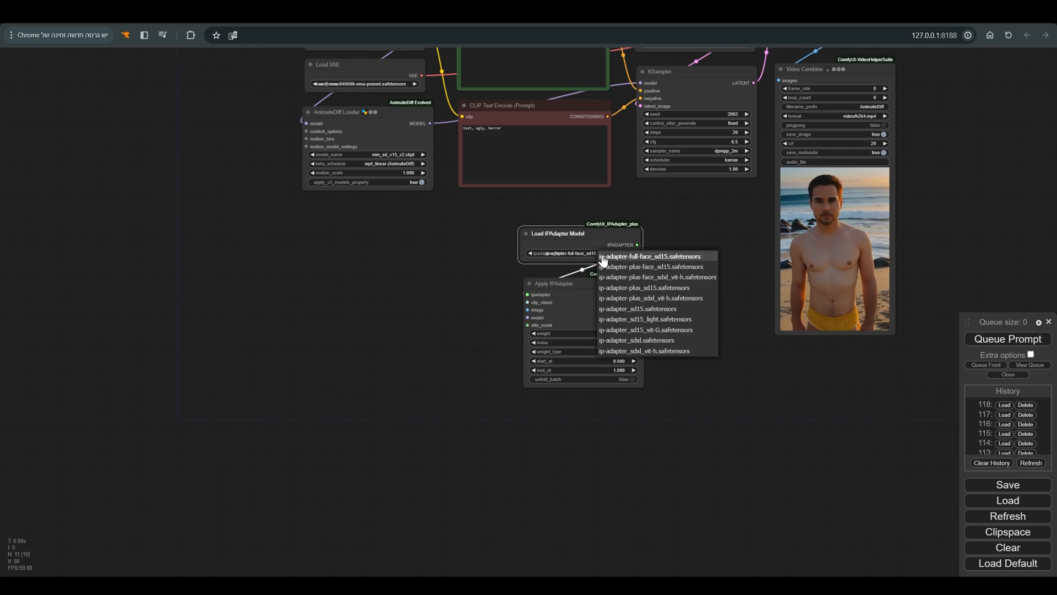
{"action": "left_click", "coordinate": [649, 266]}
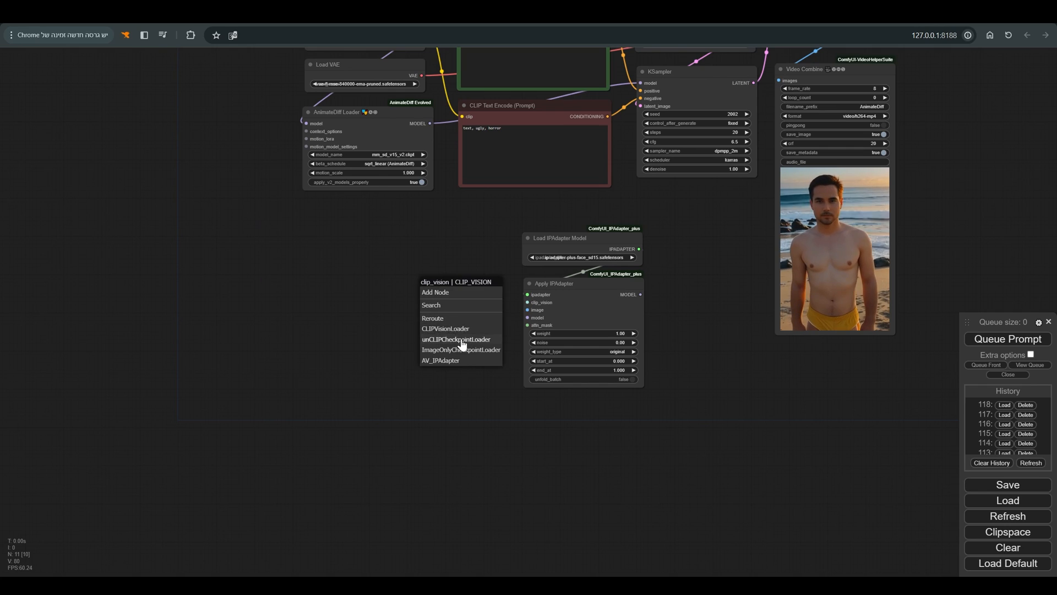
{"action": "left_click", "coordinate": [444, 328]}
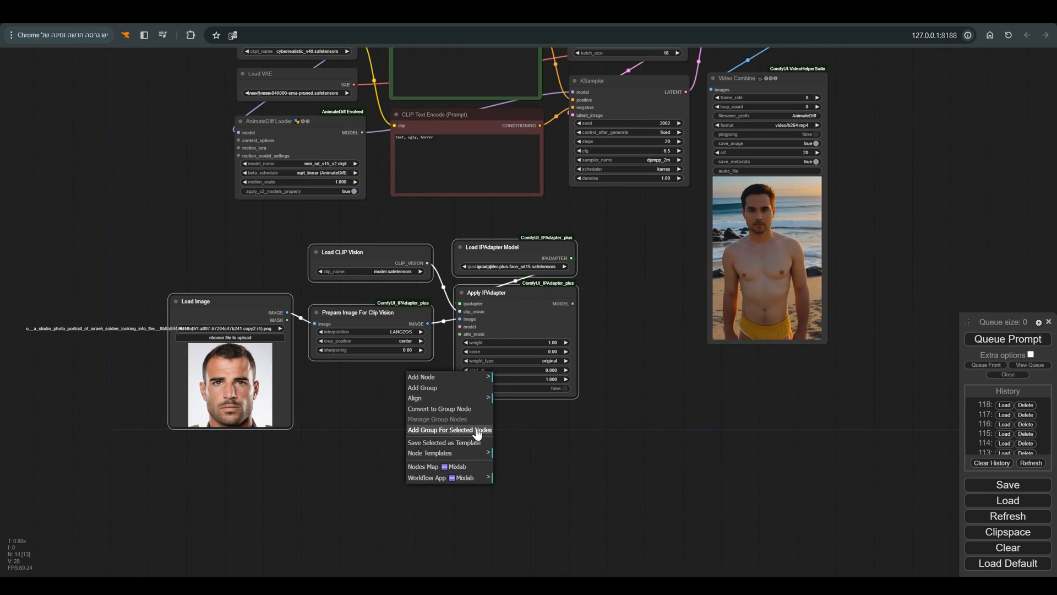
{"action": "left_click", "coordinate": [449, 429]}
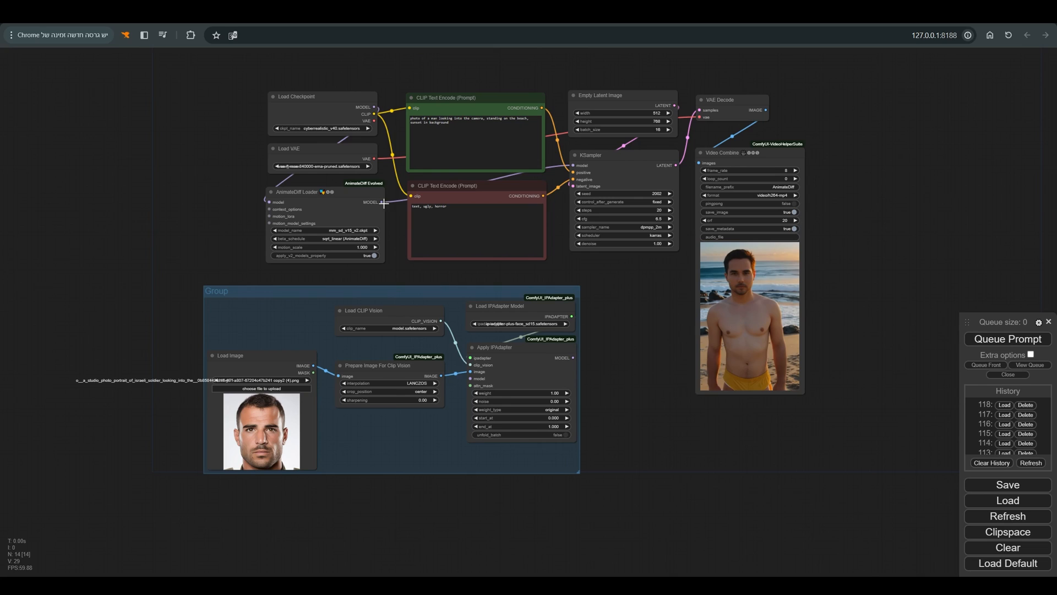
{"action": "left_click_drag", "start_coordinate": [378, 202], "coordinate": [472, 379]}
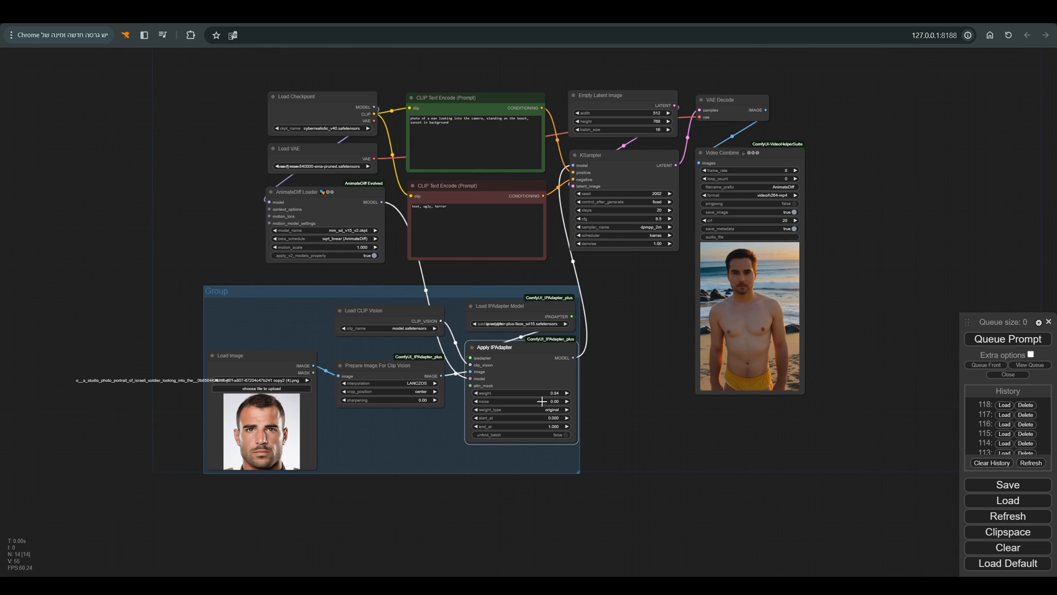
- Raise IPAdapter noise to 0.17, rerun the workflow, and add another image loader
{"action": "left_click_drag", "start_coordinate": [526, 402], "coordinate": [547, 402]}
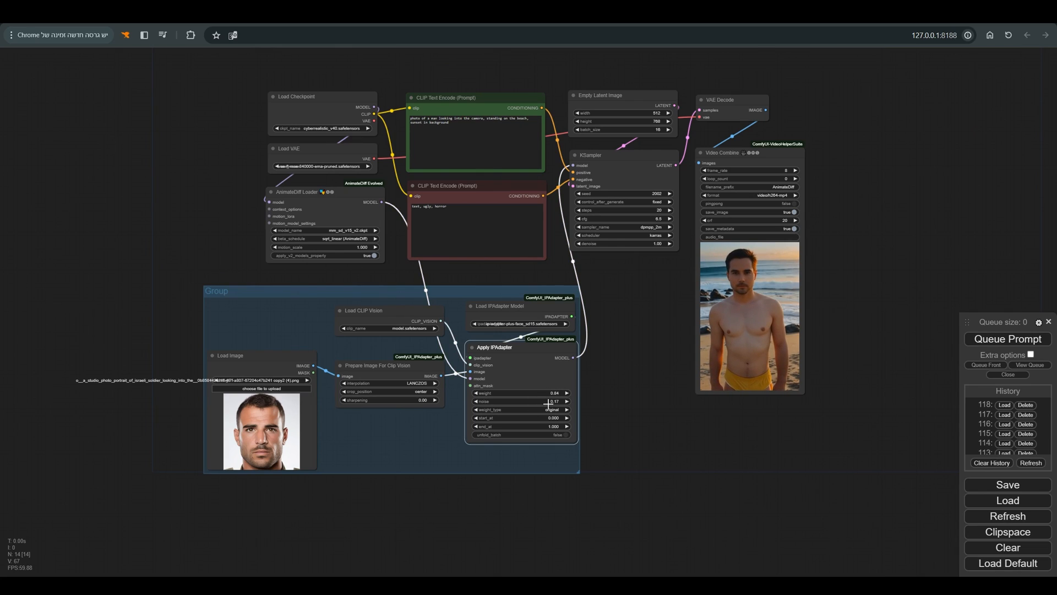
{"action": "left_click", "coordinate": [1007, 338]}
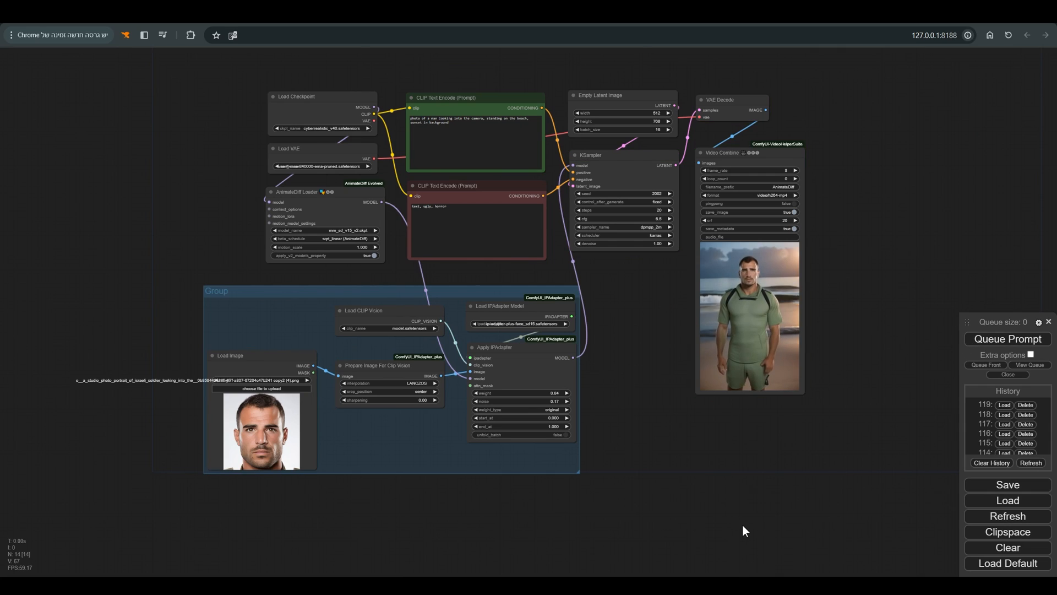
{"action": "double_click", "coordinate": [742, 531]}
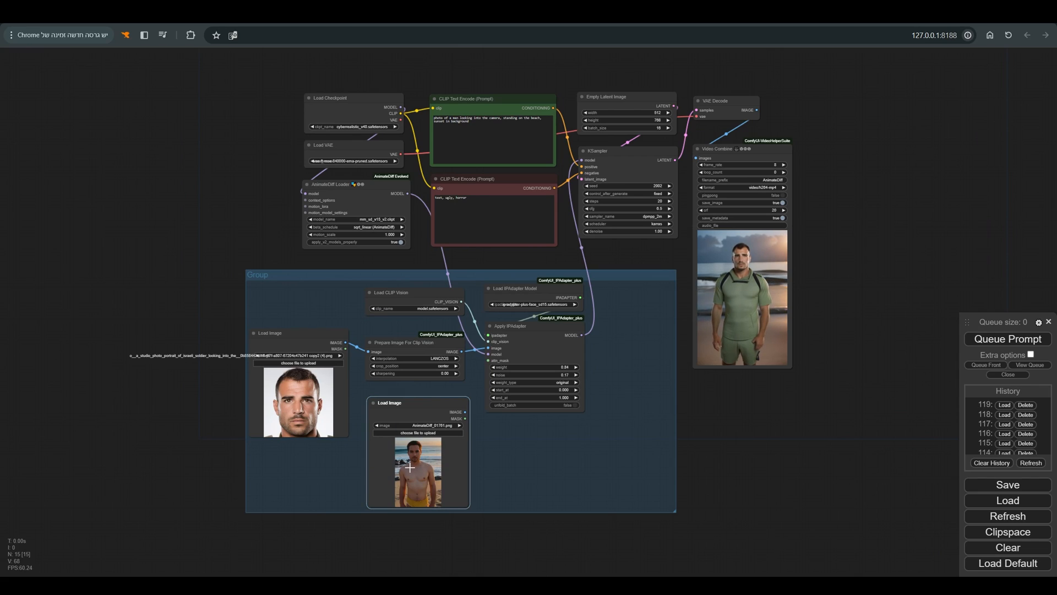
- Paint a Mask Editor mask over the man's hair and whole head, then save it to the node
{"action": "right_click", "coordinate": [410, 466]}
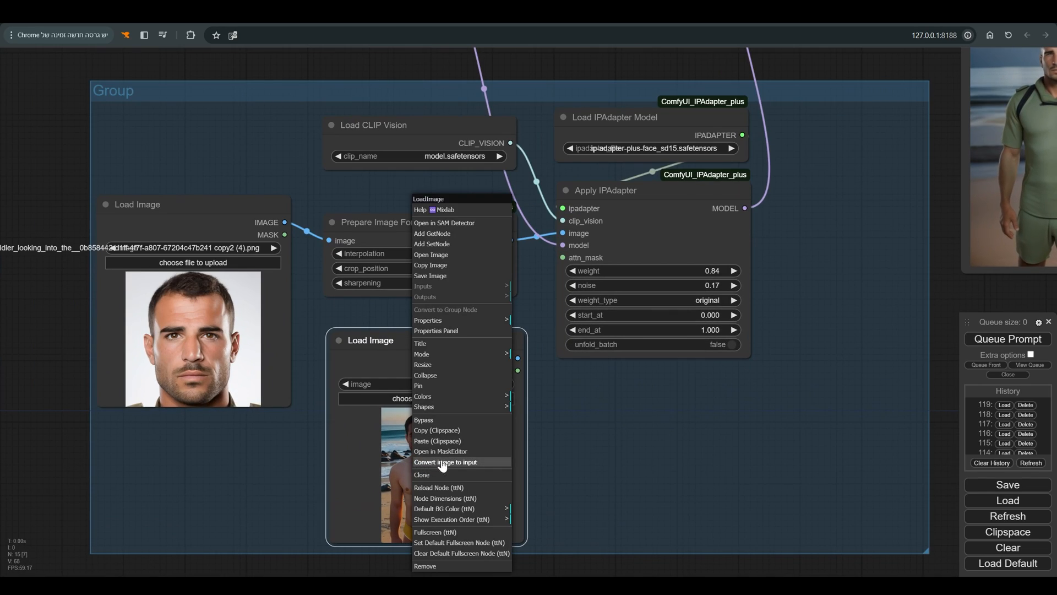
{"action": "mouse_move", "coordinate": [441, 451]}
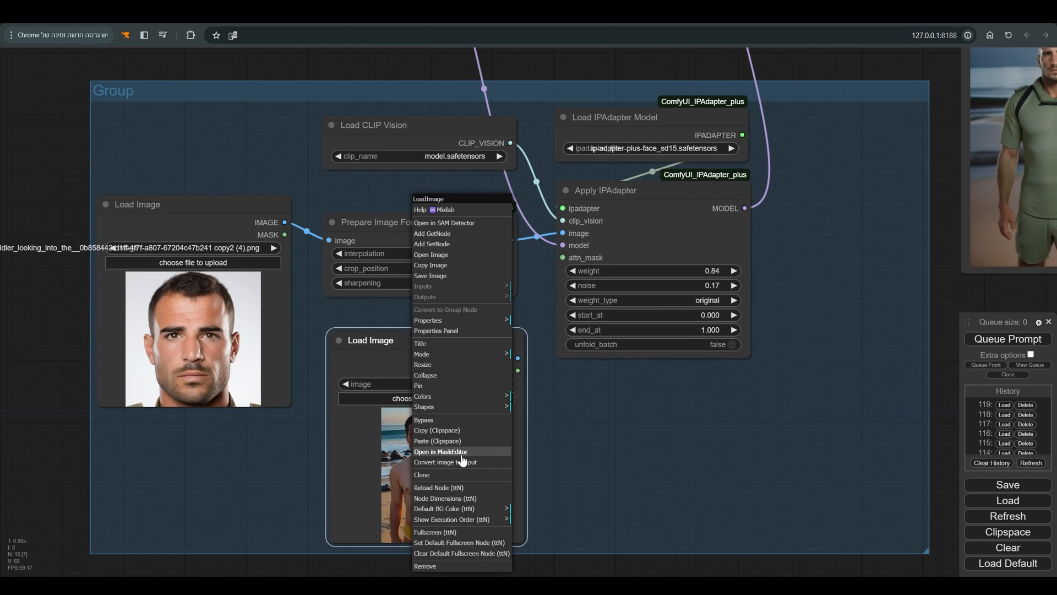
{"action": "left_click", "coordinate": [440, 451]}
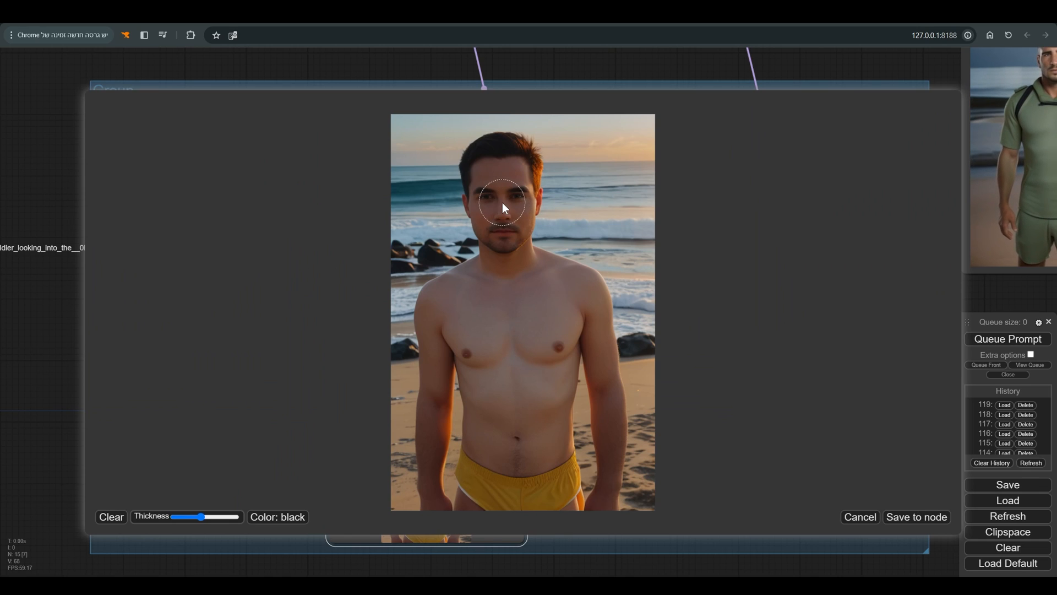
{"action": "left_click_drag", "start_coordinate": [502, 208], "coordinate": [482, 183]}
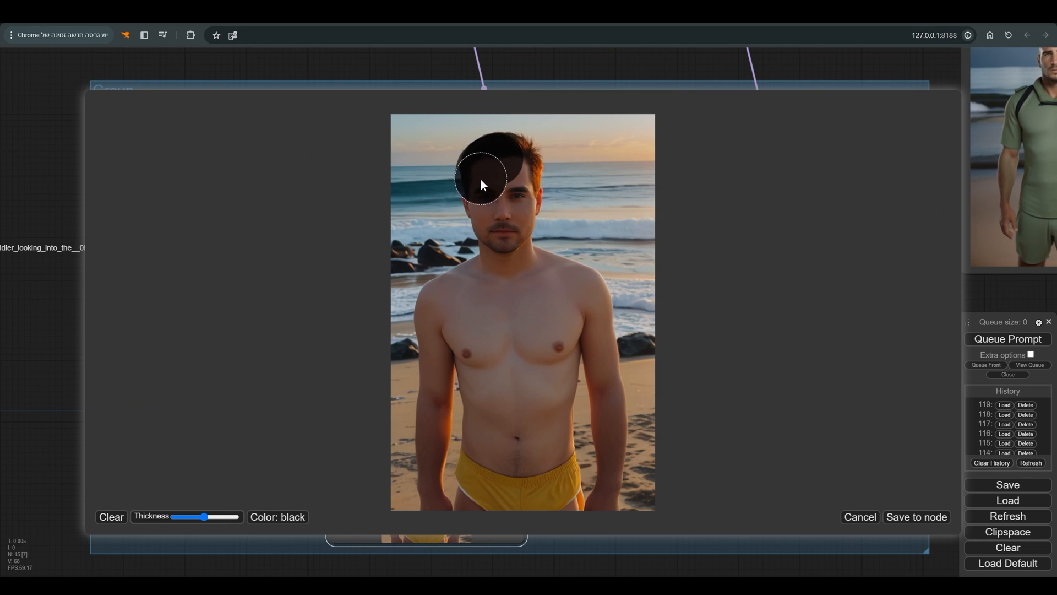
{"action": "left_click_drag", "start_coordinate": [483, 186], "coordinate": [516, 165]}
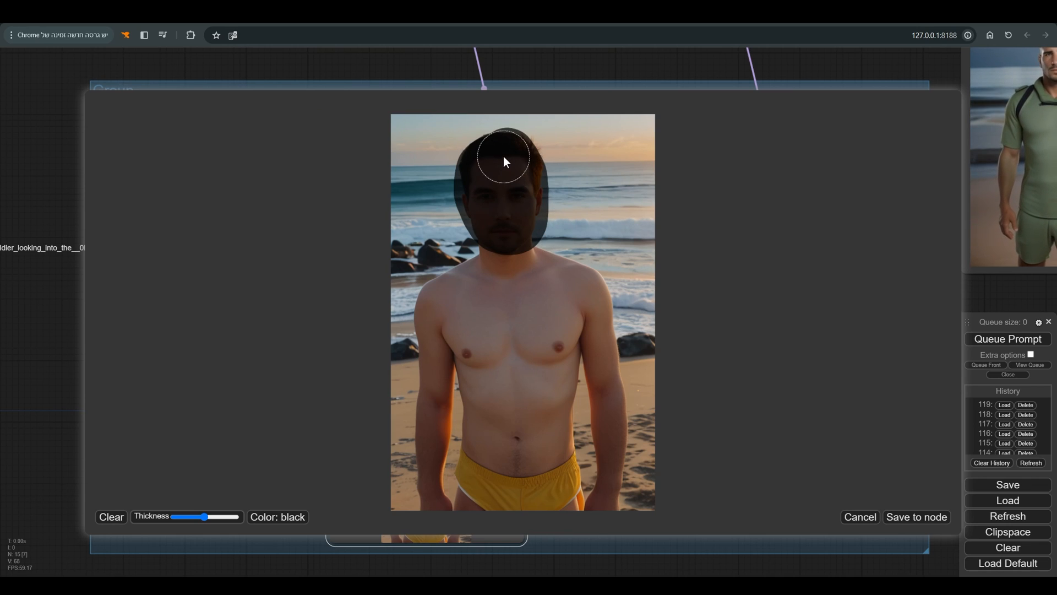
{"action": "mouse_move", "coordinate": [568, 237]}
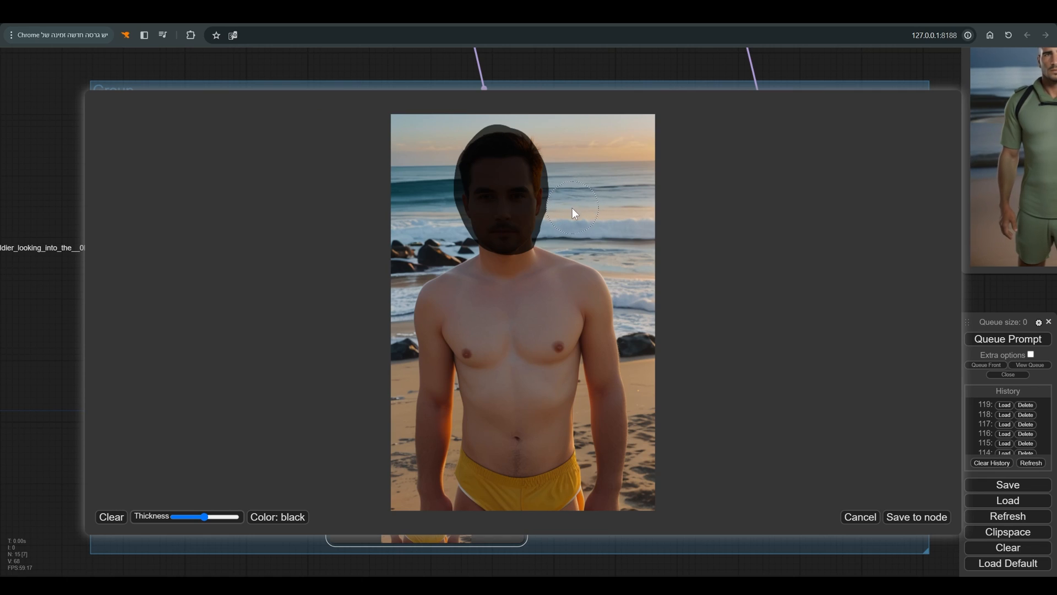
{"action": "left_click", "coordinate": [916, 517]}
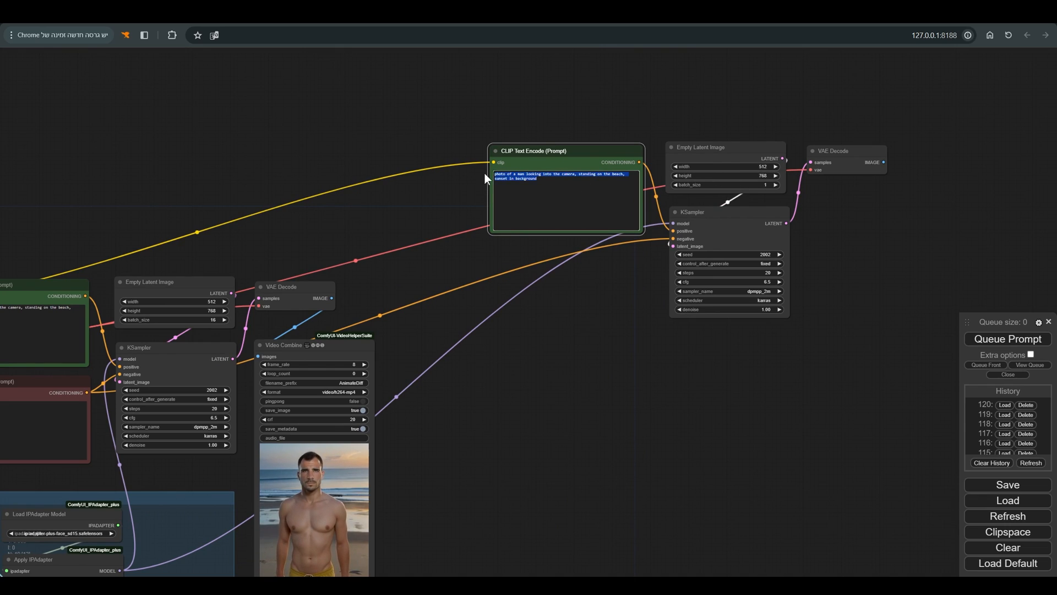
- Set the prompt to 'product photo of hawaii shirt' and queue generation
{"action": "type", "text": "product photo of Ma"}
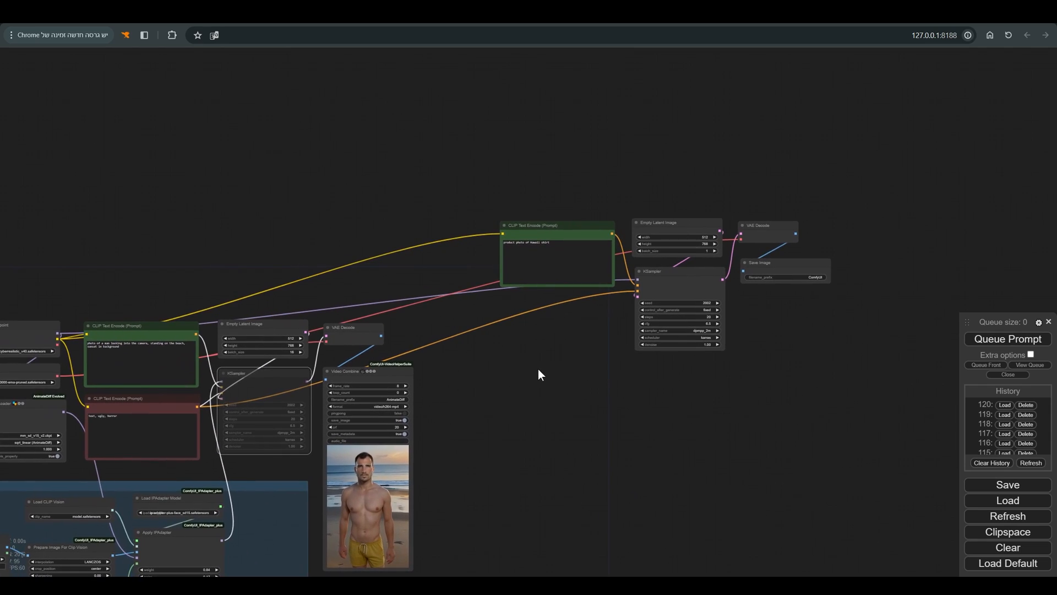
{"action": "left_click", "coordinate": [1007, 339]}
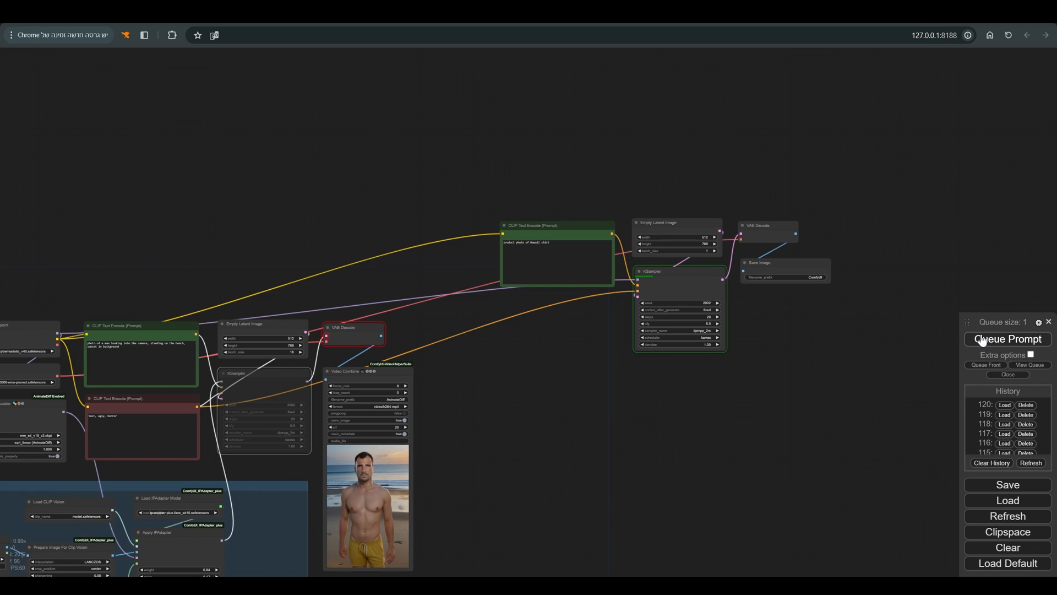
{"action": "left_click", "coordinate": [1007, 339]}
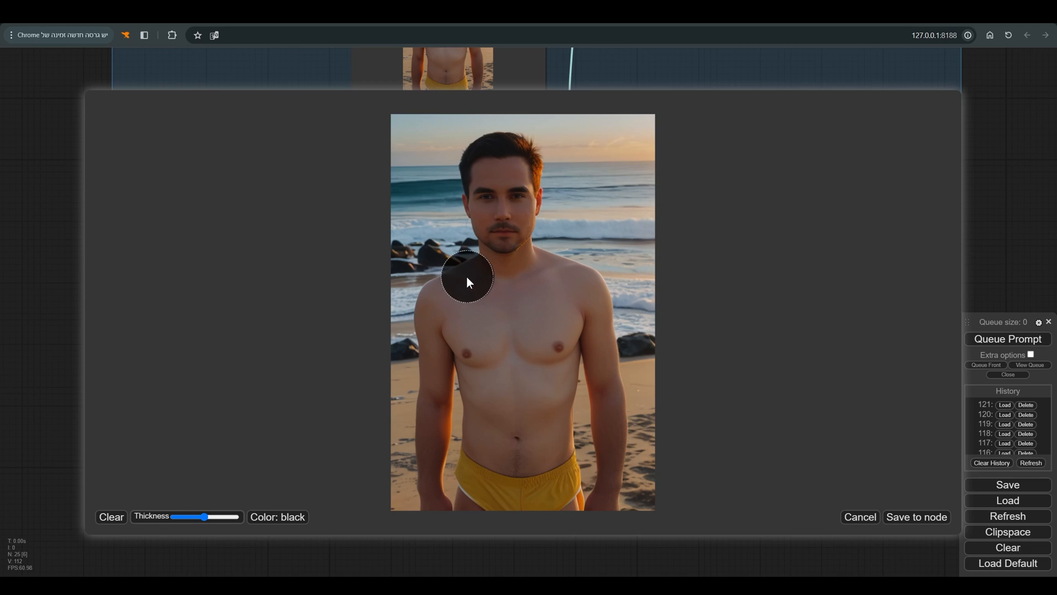
- Mask and save the man's torso, and select ip-adapter-plus_sd15 for the second IPAdapter
{"action": "left_click_drag", "start_coordinate": [468, 276], "coordinate": [488, 429]}
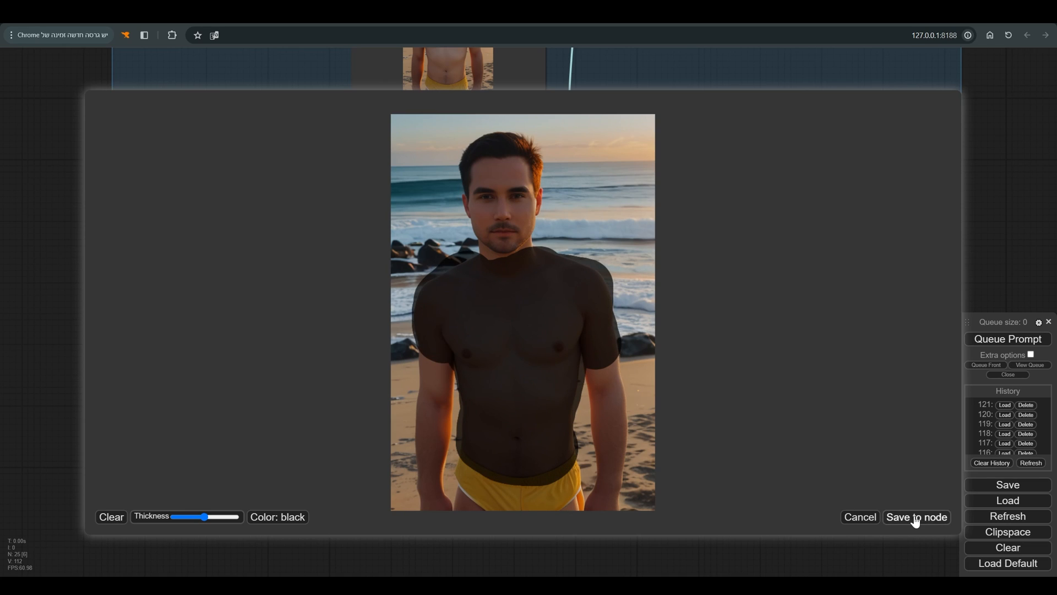
{"action": "left_click", "coordinate": [917, 517]}
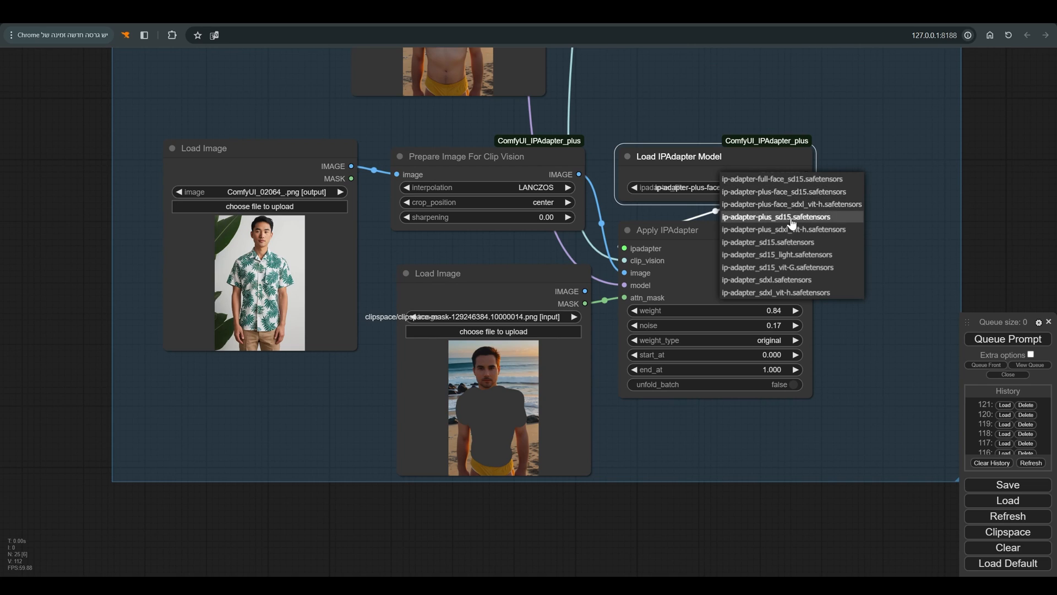
{"action": "left_click", "coordinate": [777, 216]}
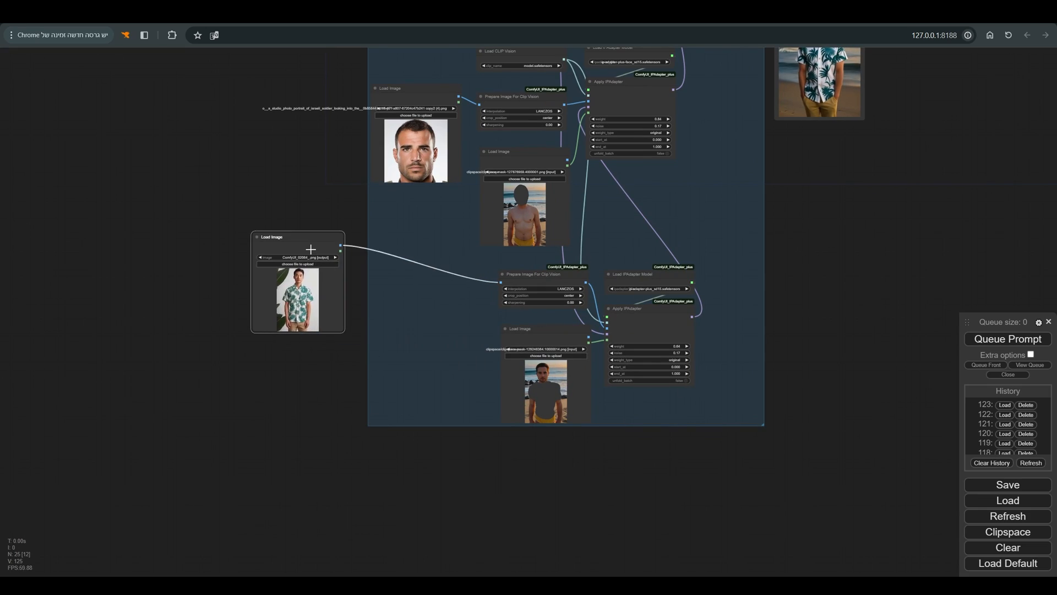
- Add a Removebg node fed by the shirt photo, position it, and attach an image preview
{"action": "type", "text": "remove"}
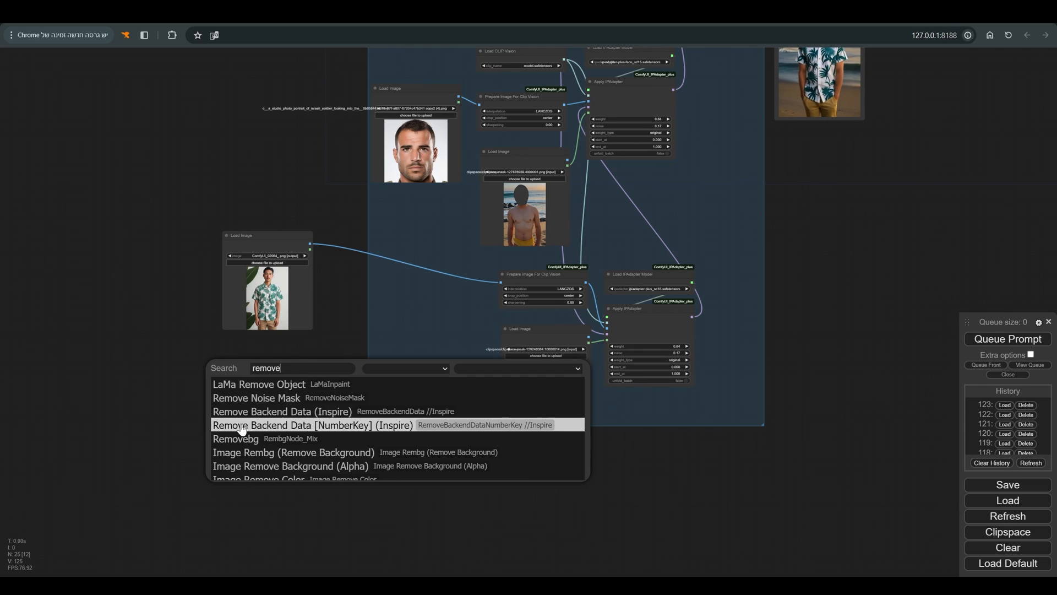
{"action": "left_click", "coordinate": [237, 438]}
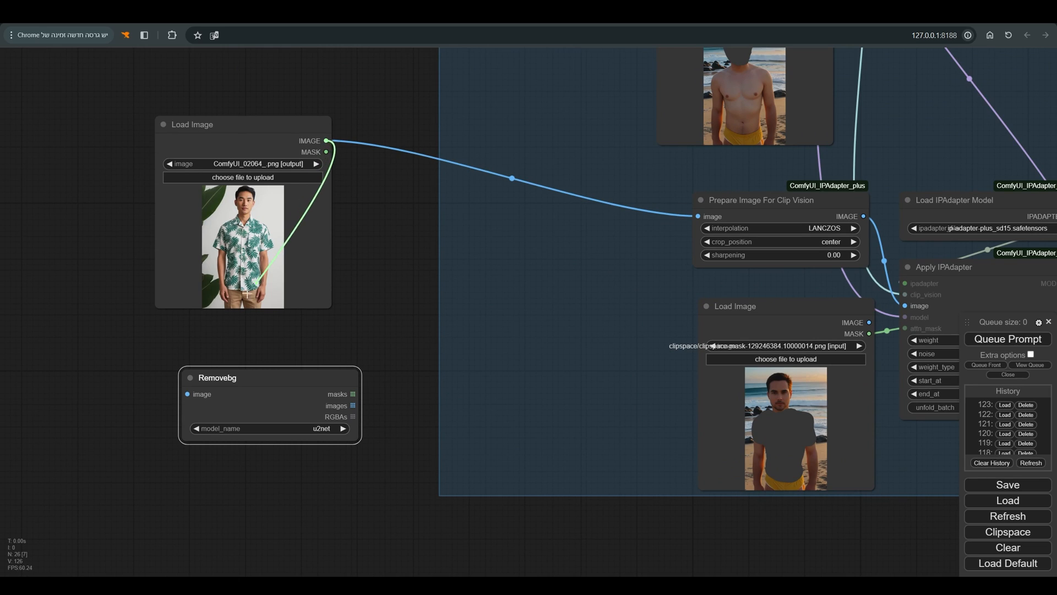
{"action": "left_click_drag", "start_coordinate": [217, 378], "coordinate": [217, 346]}
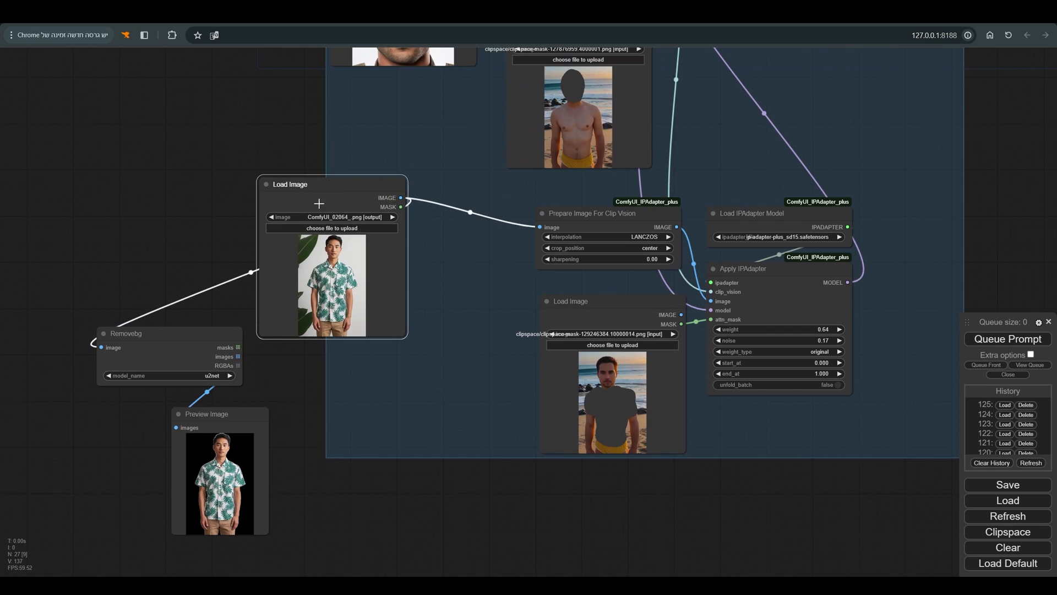
{"action": "left_click_drag", "start_coordinate": [126, 333], "coordinate": [290, 348]}
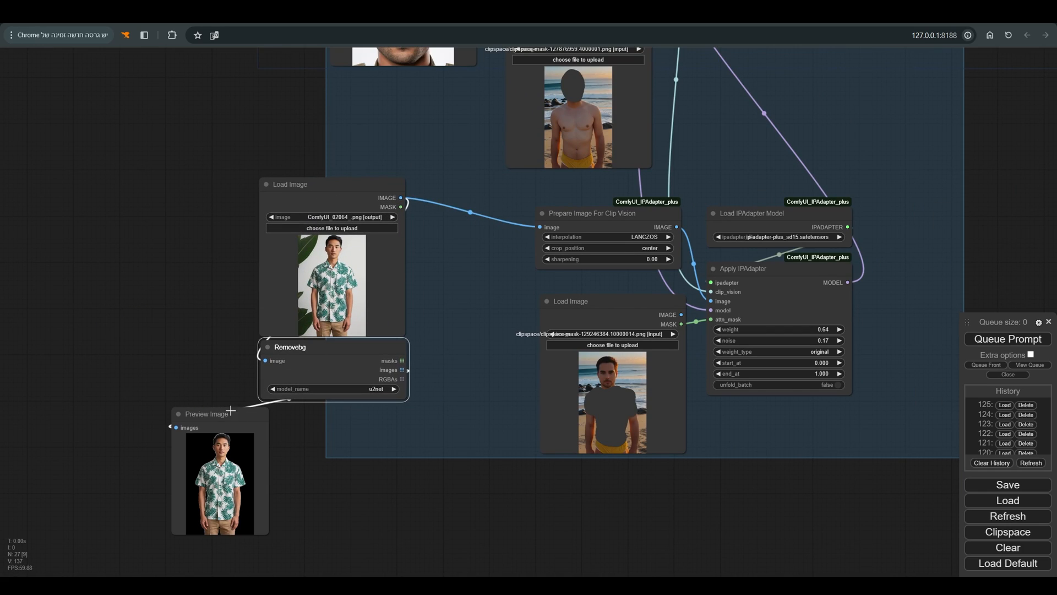
{"action": "left_click_drag", "start_coordinate": [208, 414], "coordinate": [417, 418]}
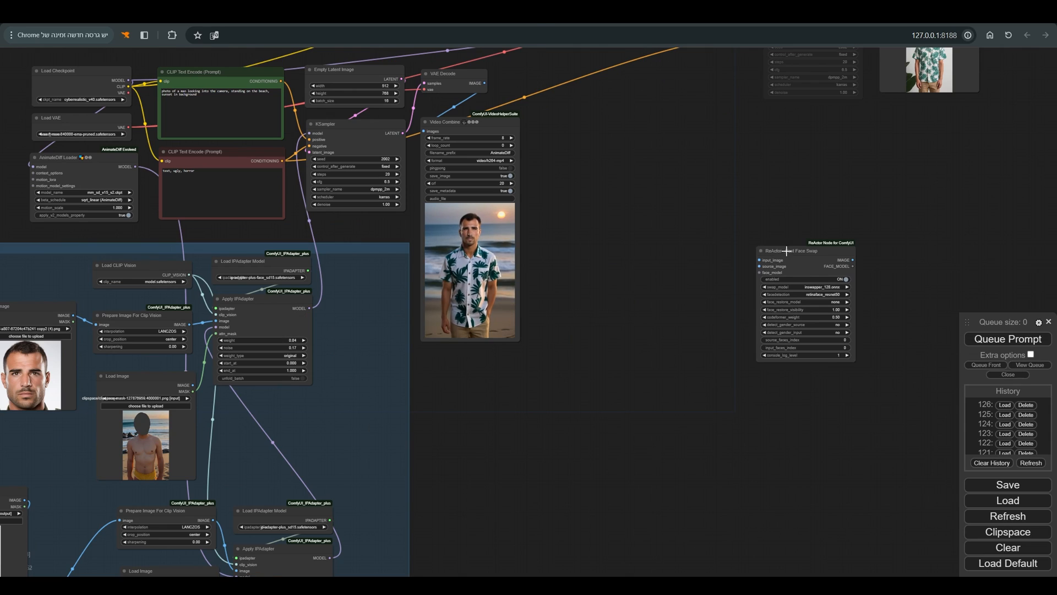
- Wire ReActor face swap into the video output, restore faces with GFPGANv1.4, and render
{"action": "left_click_drag", "start_coordinate": [789, 250], "coordinate": [708, 225]}
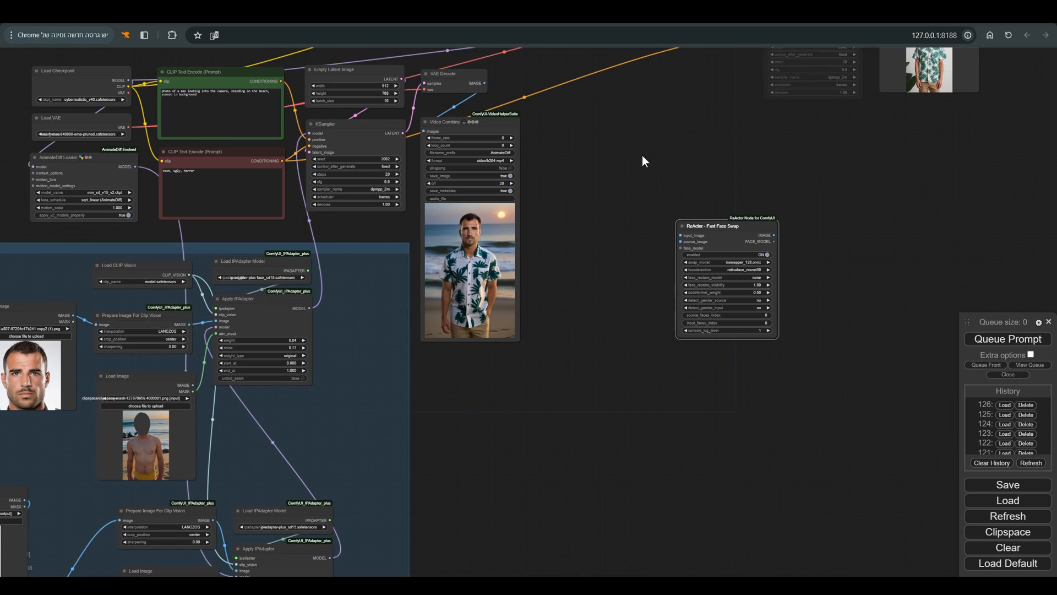
{"action": "mouse_move", "coordinate": [680, 156]}
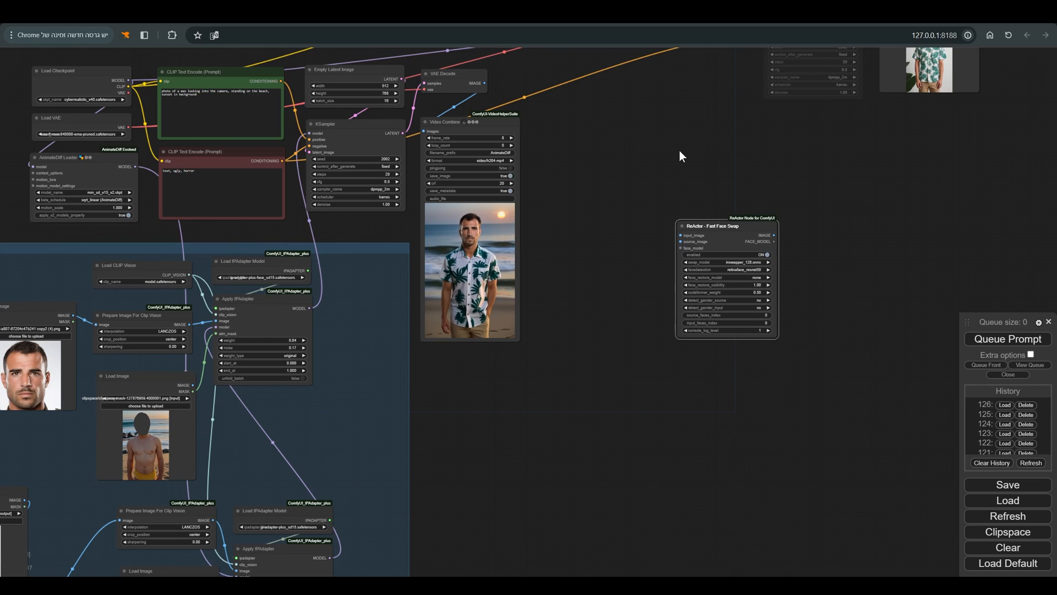
{"action": "left_click_drag", "start_coordinate": [487, 83], "coordinate": [670, 235]}
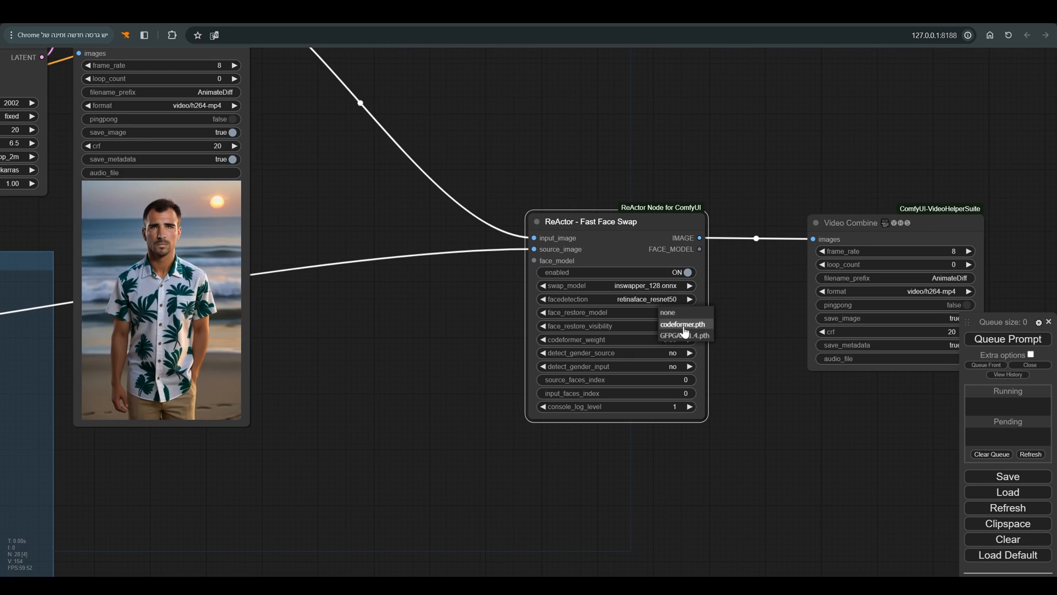
{"action": "left_click", "coordinate": [681, 336]}
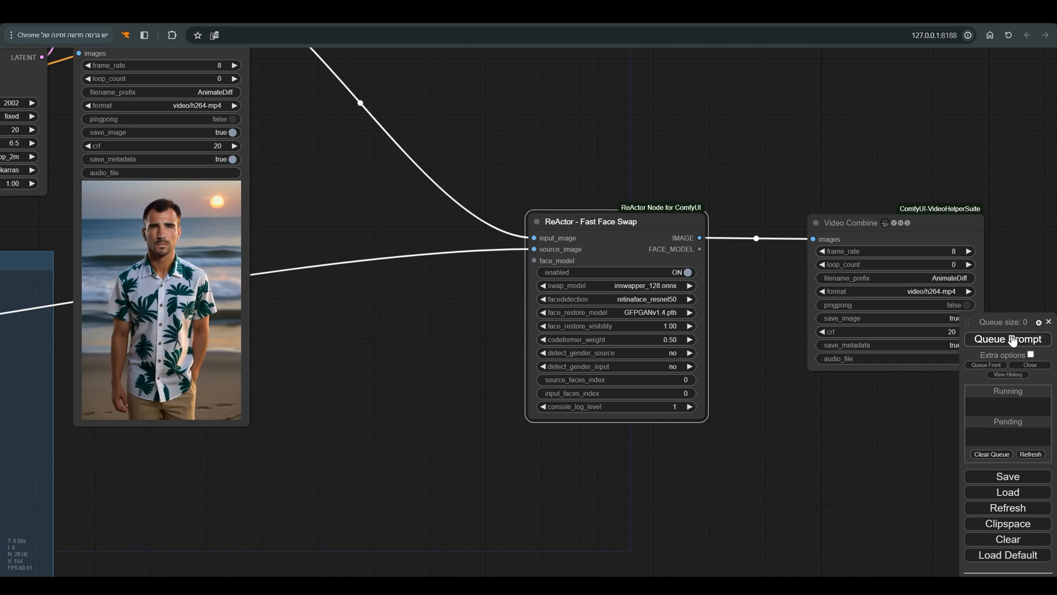
{"action": "left_click", "coordinate": [1008, 339]}
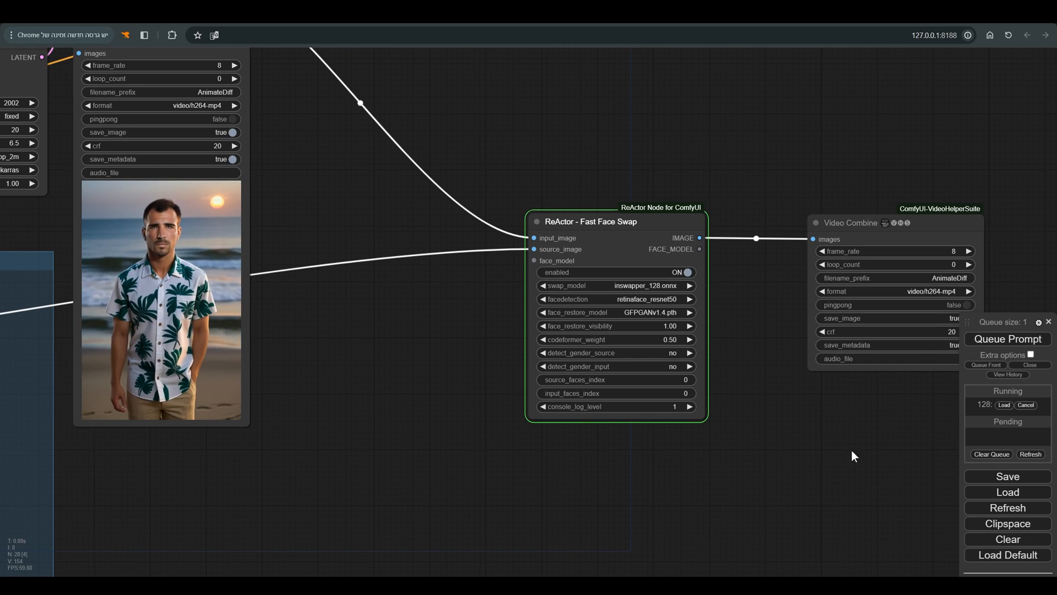